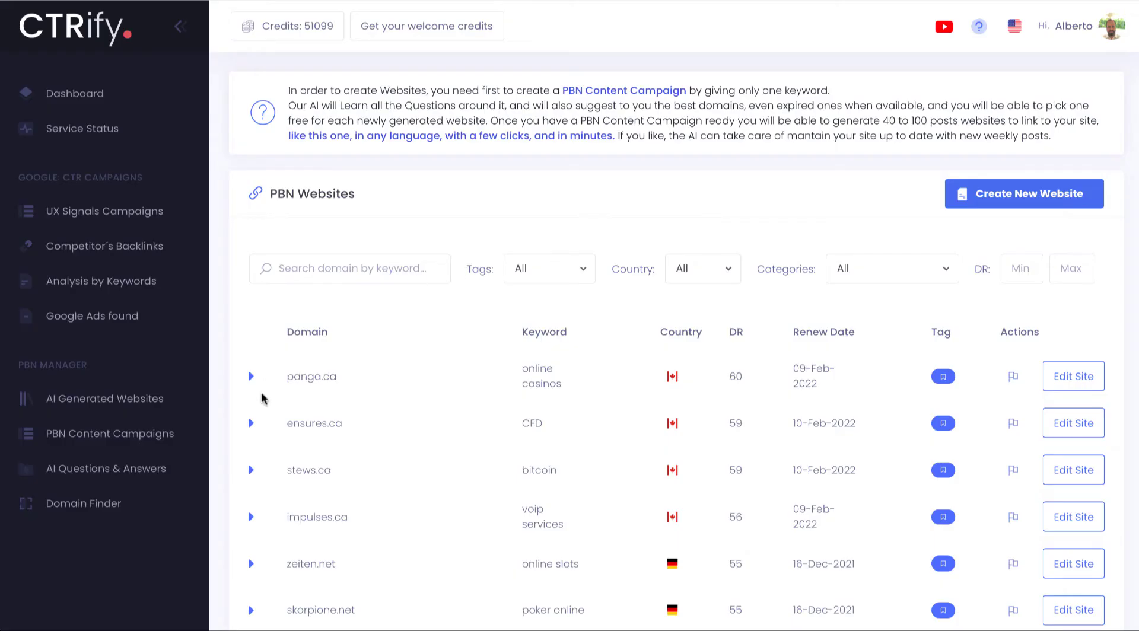
# Preview impulses.ca, open it for editing, and review its non-fixed VoIP phone post
pyautogui.scroll(-3)
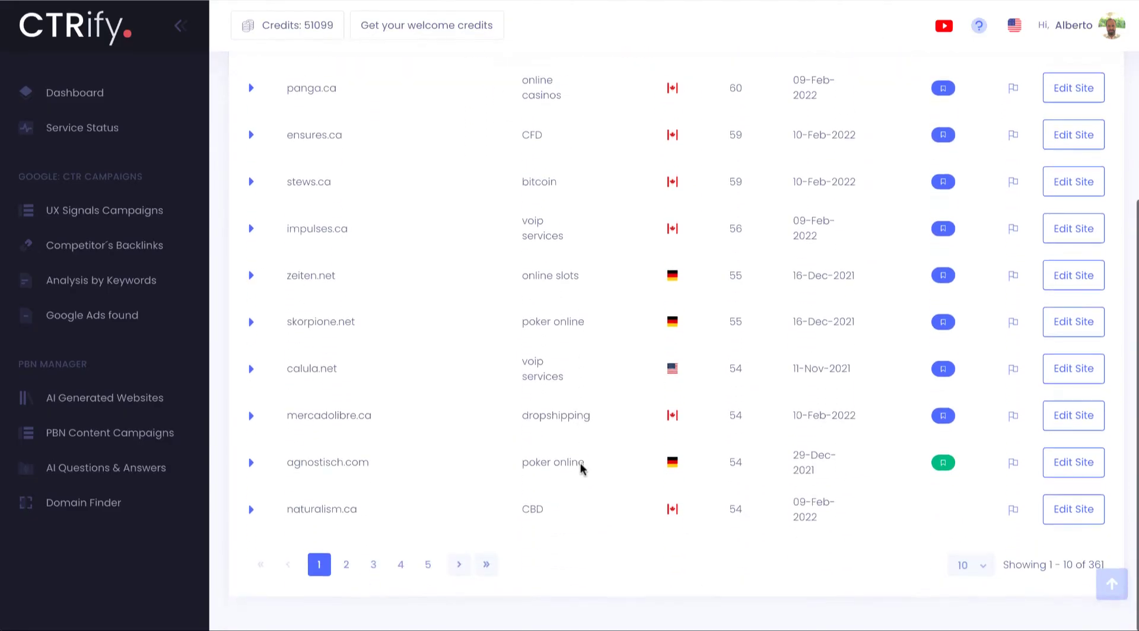
pyautogui.click(251, 250)
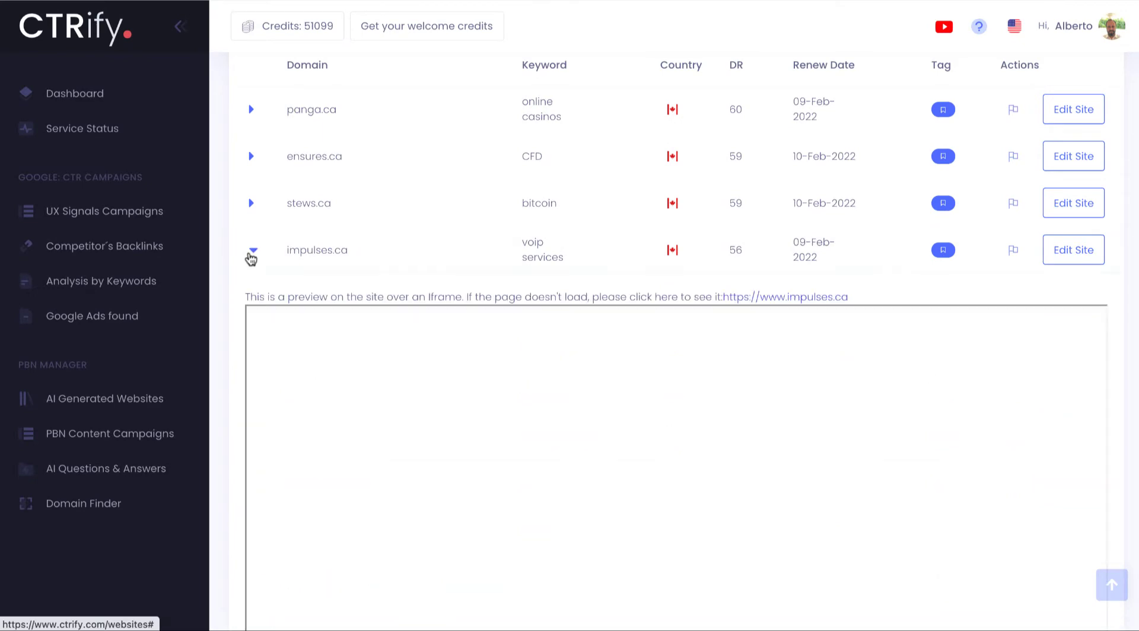
pyautogui.scroll(-3)
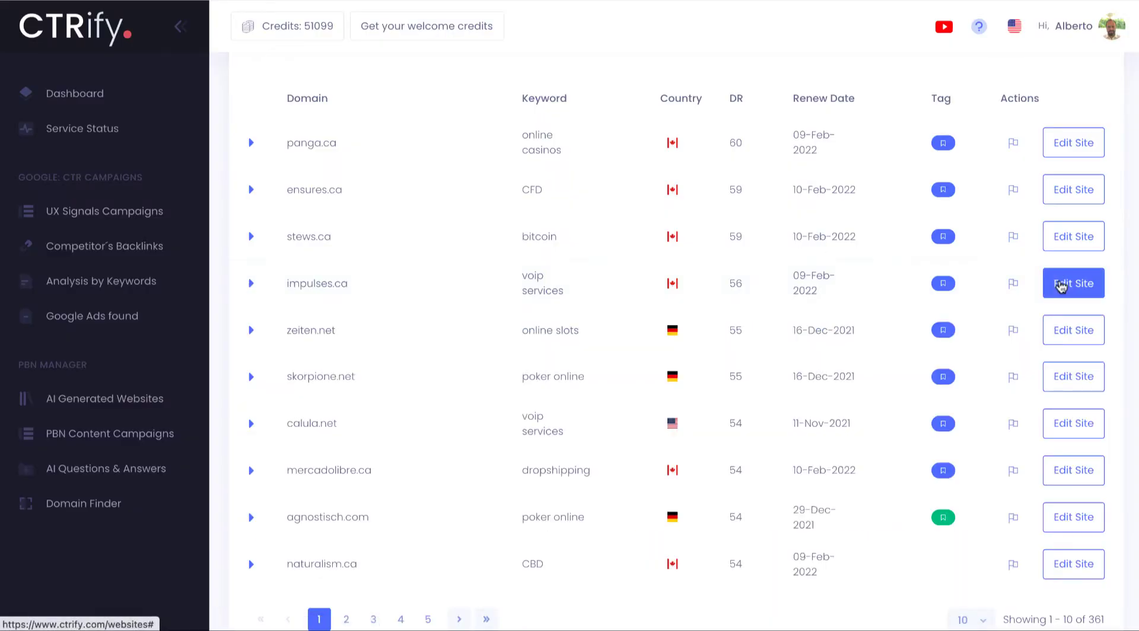
pyautogui.click(1074, 283)
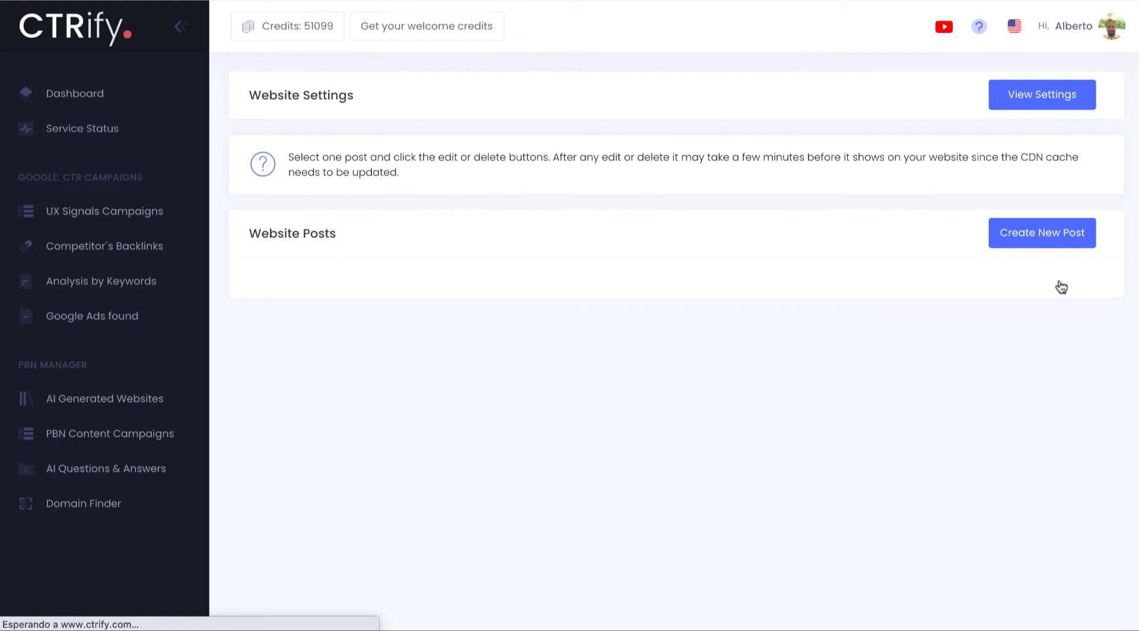
pyautogui.click(404, 258)
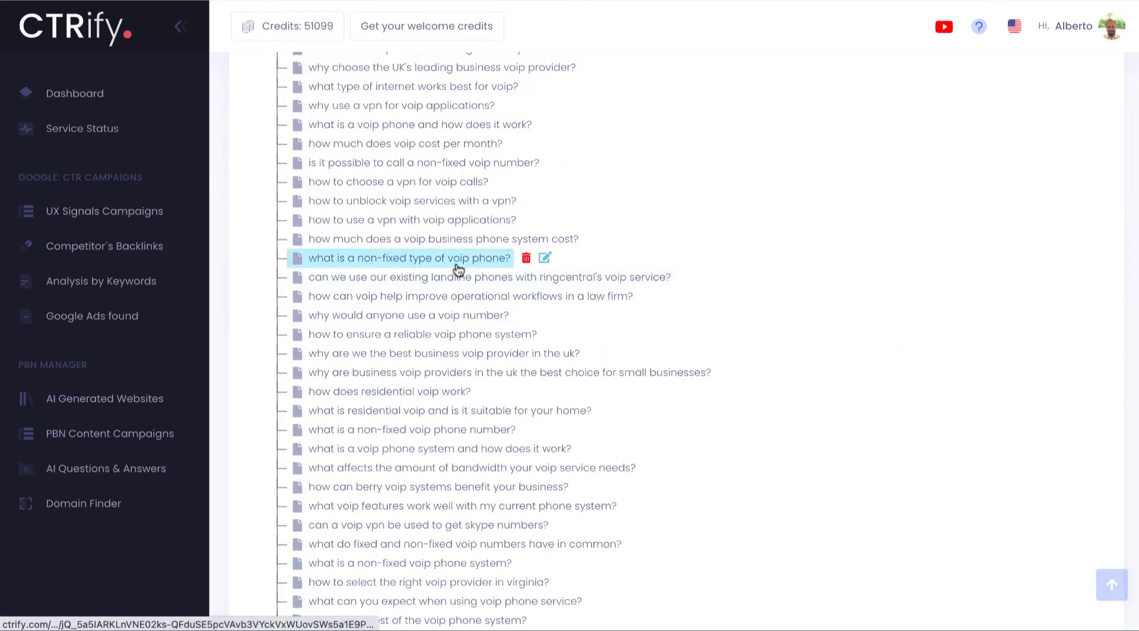
pyautogui.click(544, 258)
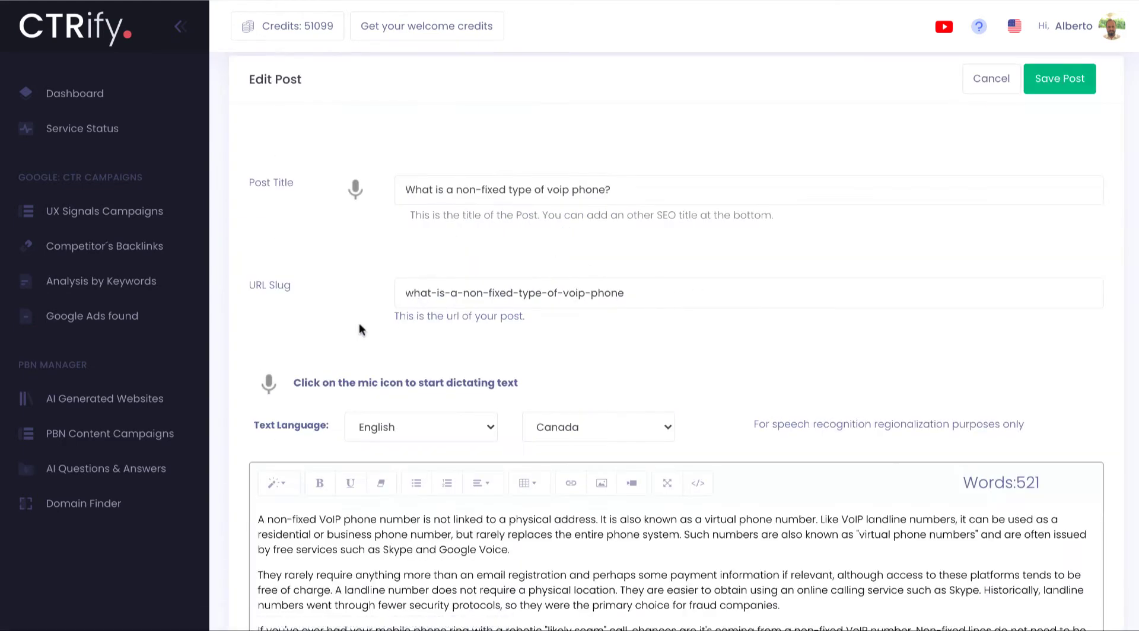
pyautogui.scroll(-3)
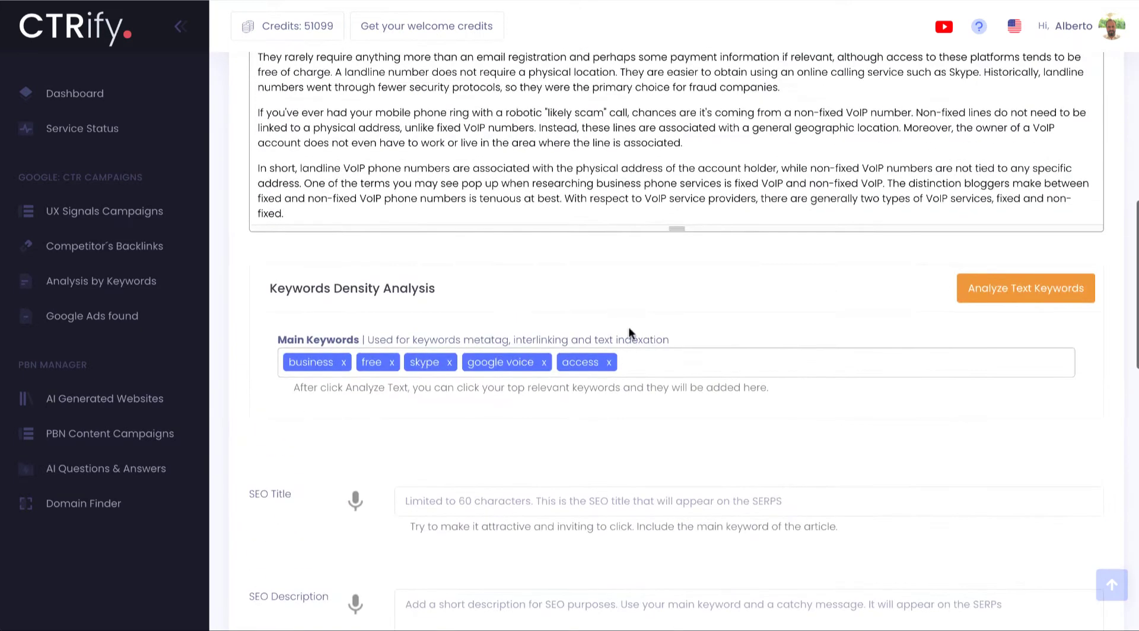
# Cancel the post, review the website settings, and start a new blank post
pyautogui.click(1024, 288)
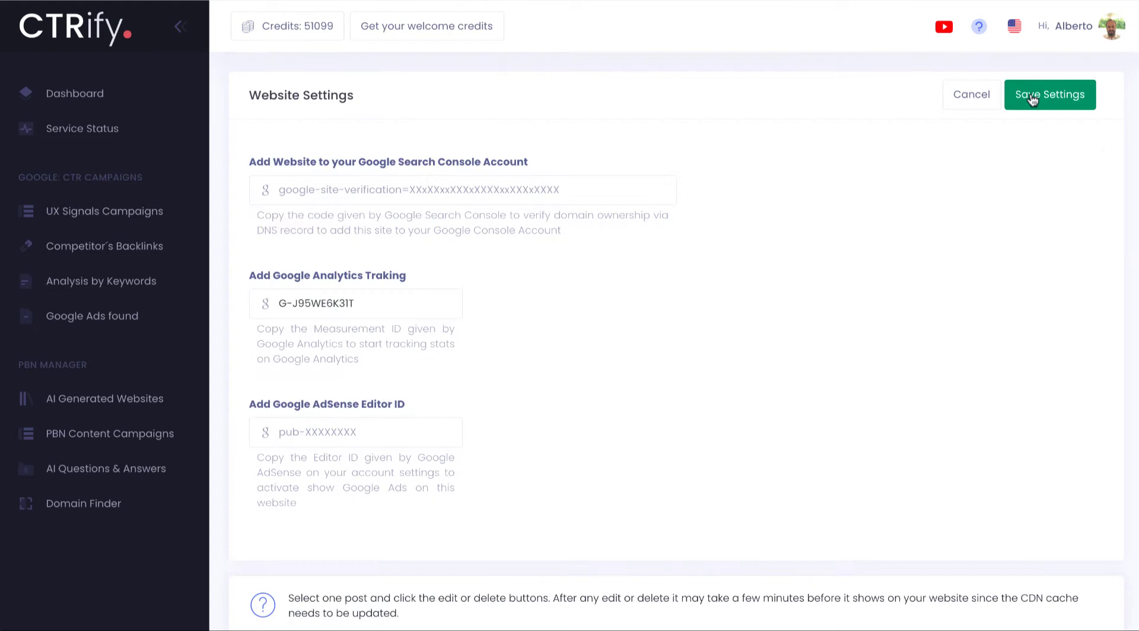
pyautogui.scroll(-3)
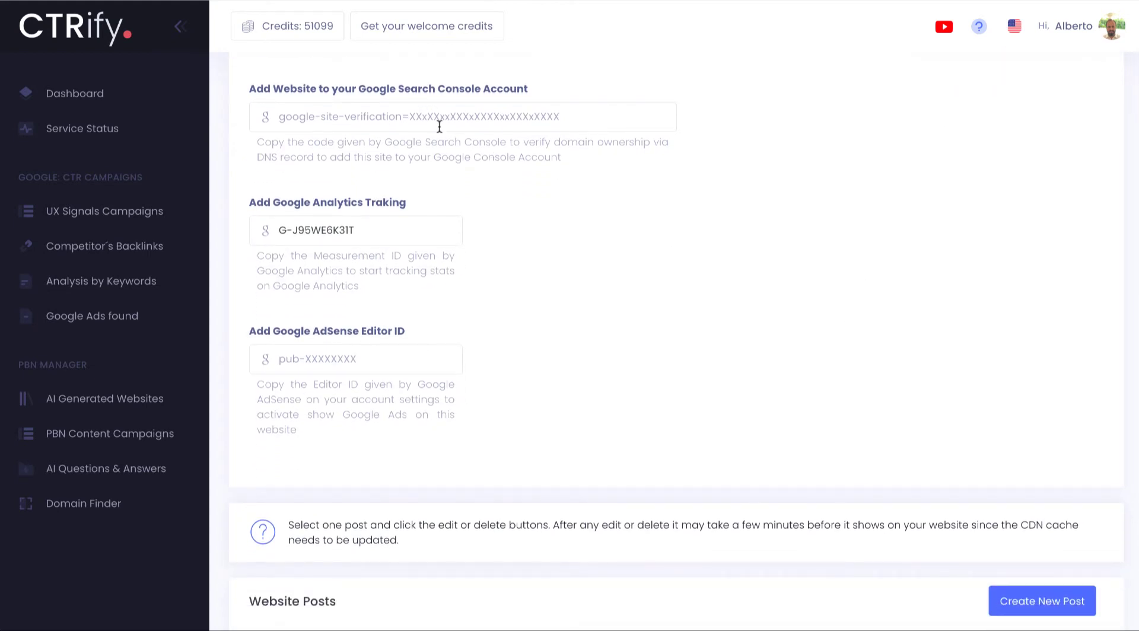
pyautogui.click(1041, 601)
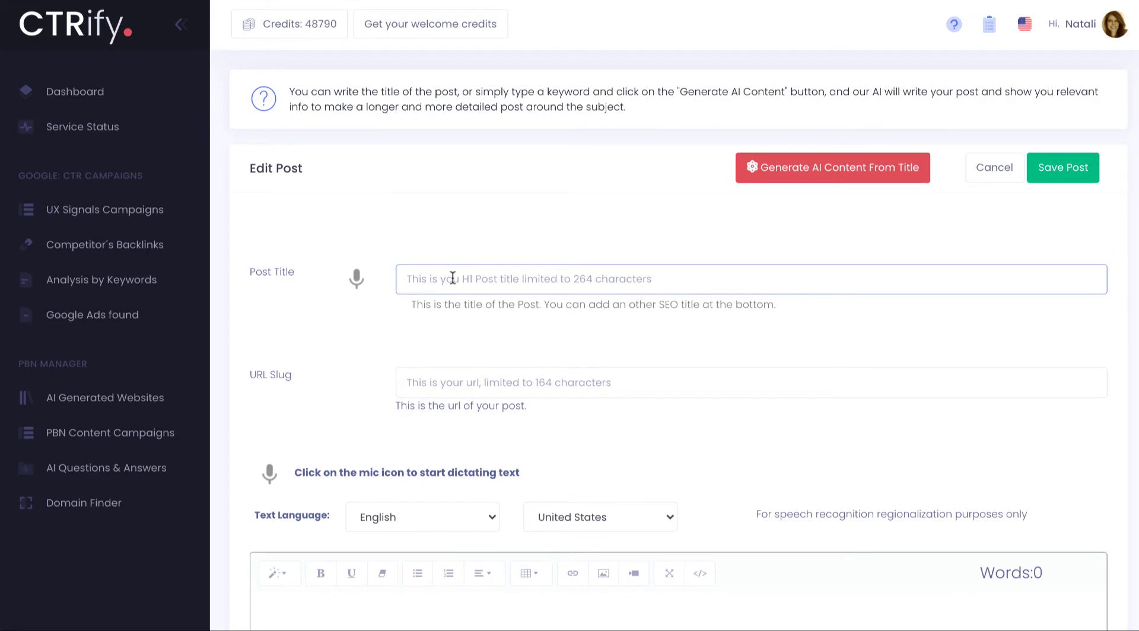
# Title the post 'Discover the best hotels in Punta Cana' and generate AI content from it
pyautogui.write('Discover')
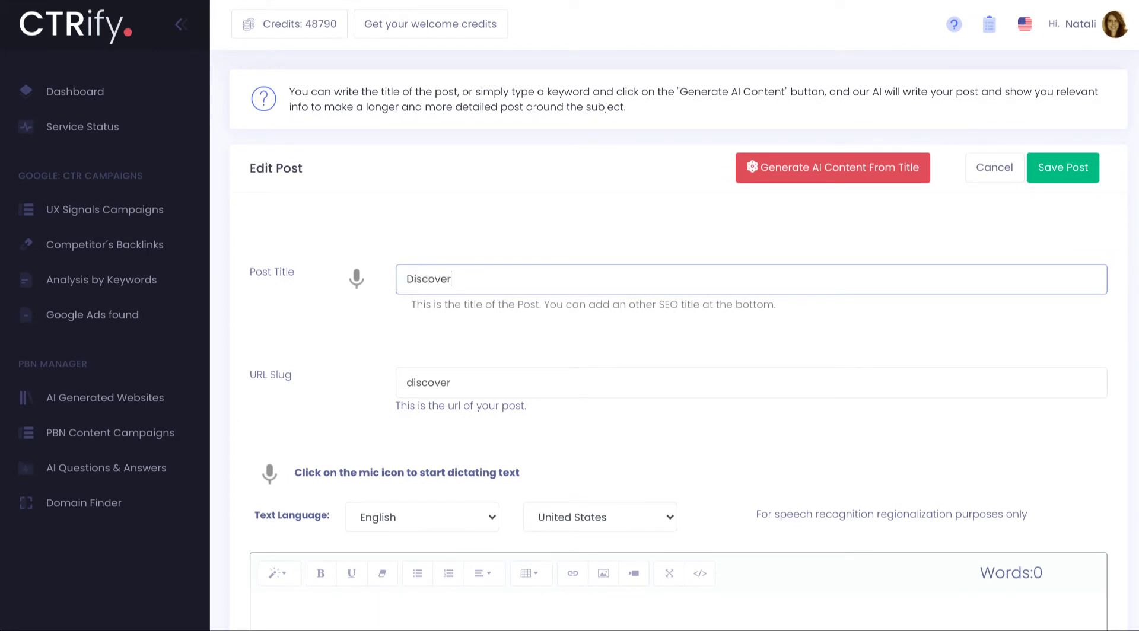
pyautogui.write('the best hotels in Punta Cana')
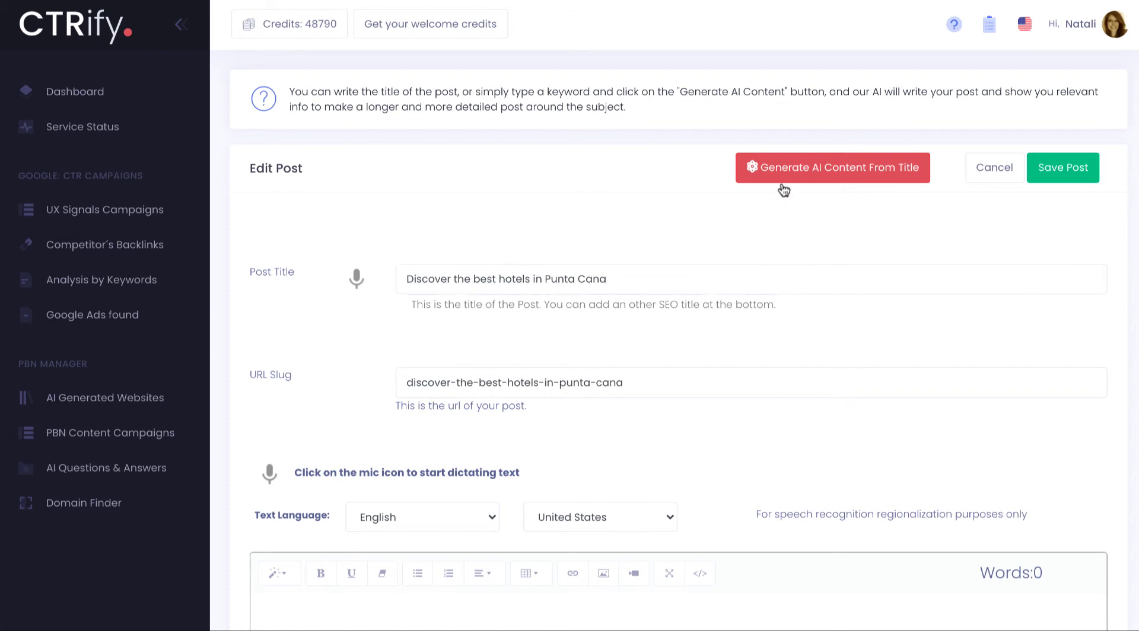
pyautogui.click(832, 168)
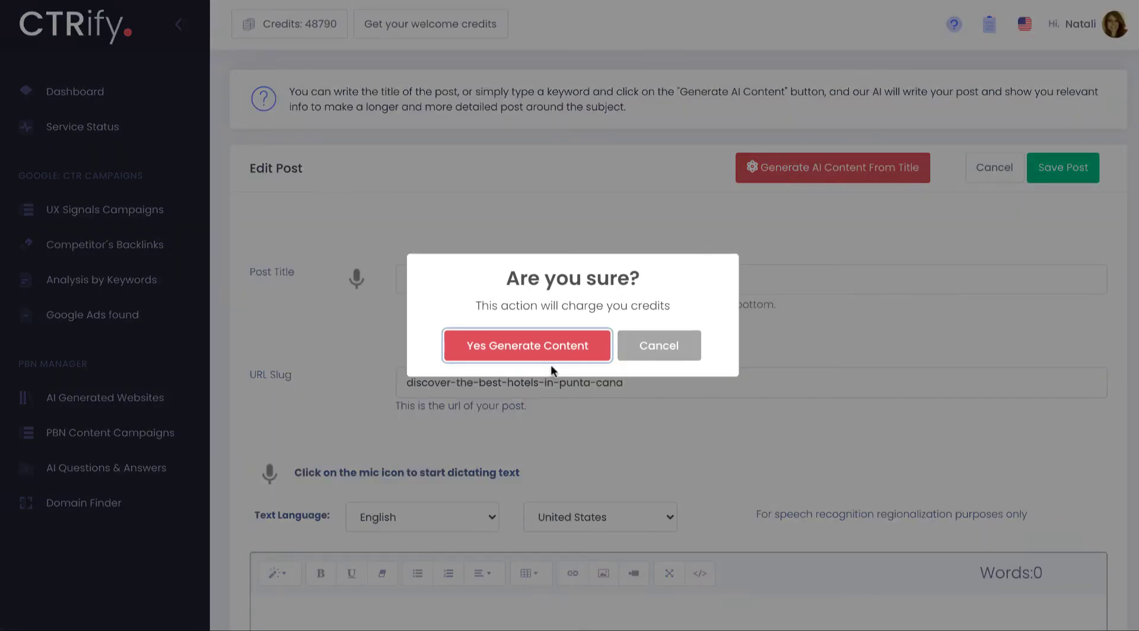
pyautogui.click(527, 346)
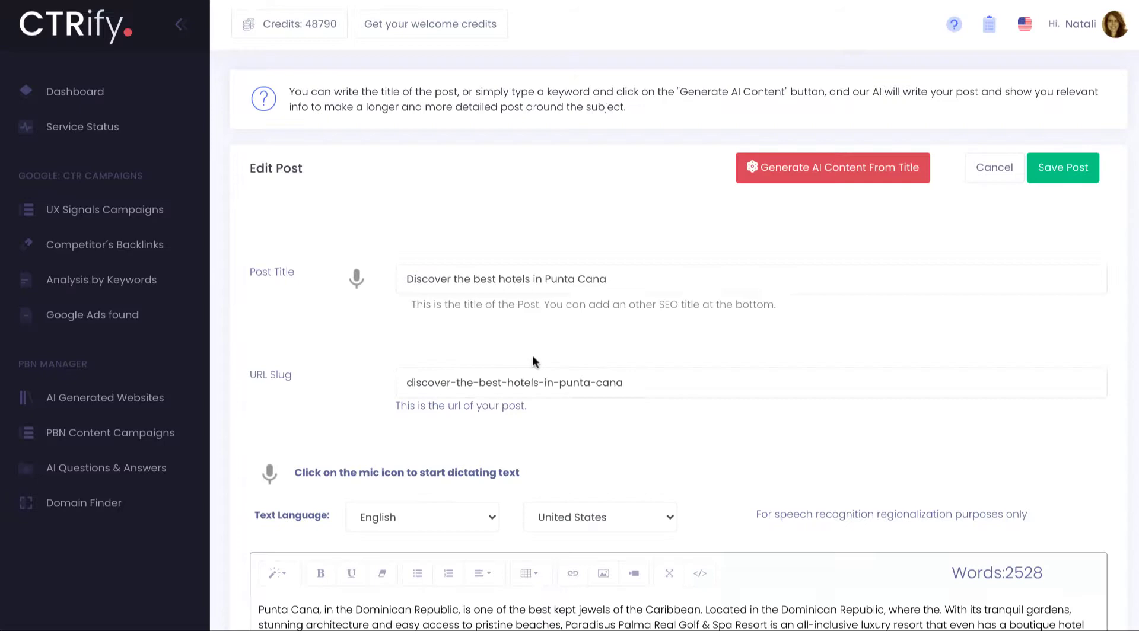
pyautogui.moveTo(952, 346)
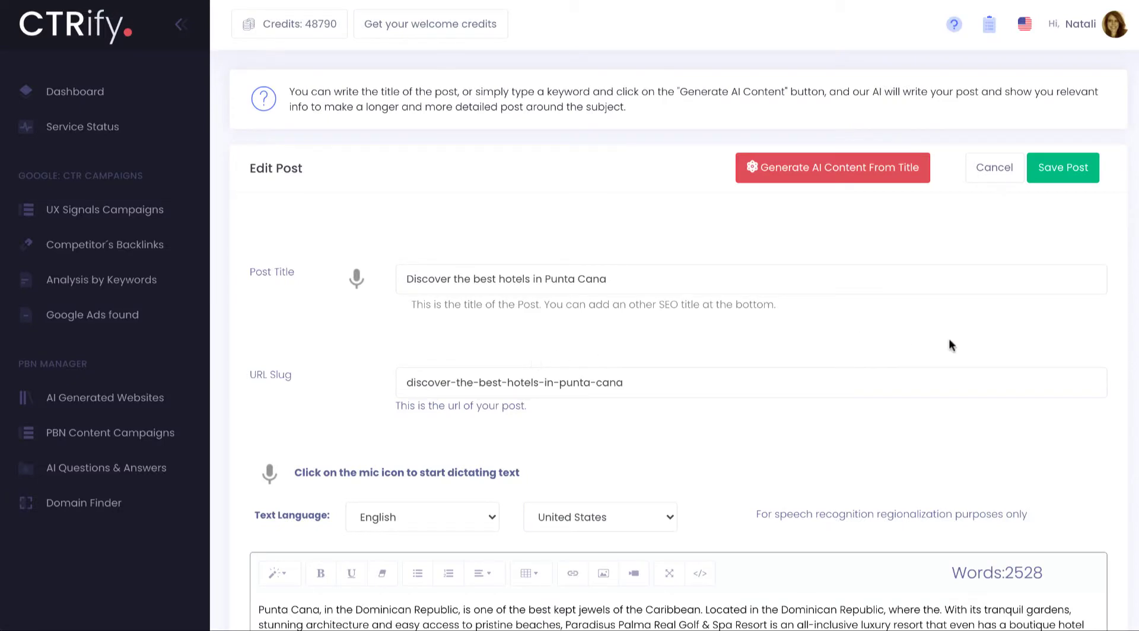
pyautogui.scroll(-3)
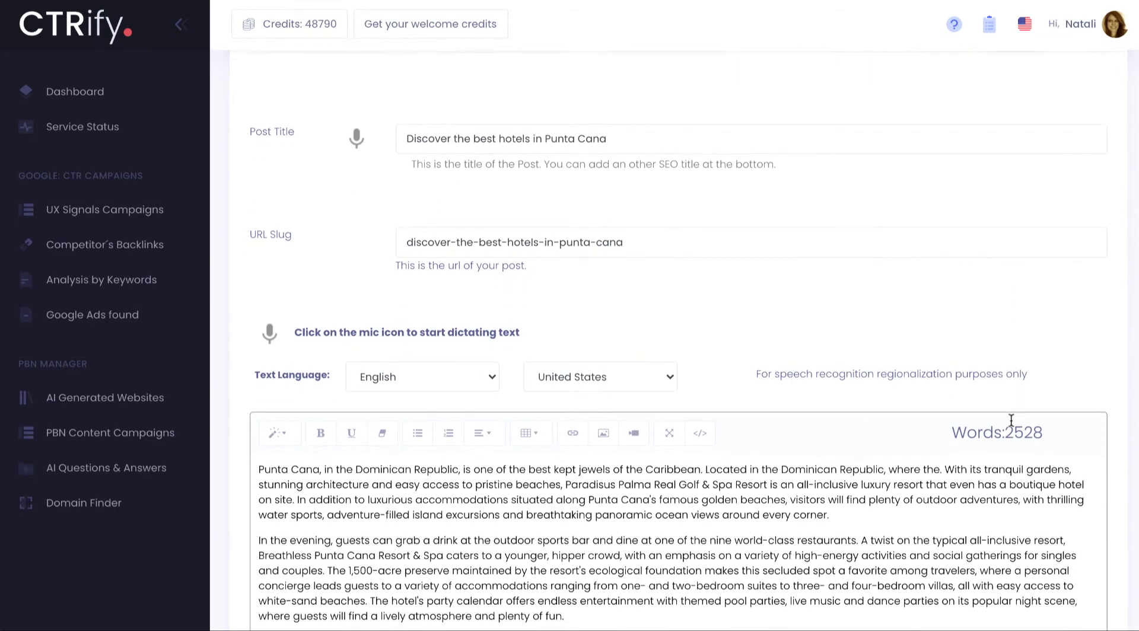
pyautogui.scroll(-3)
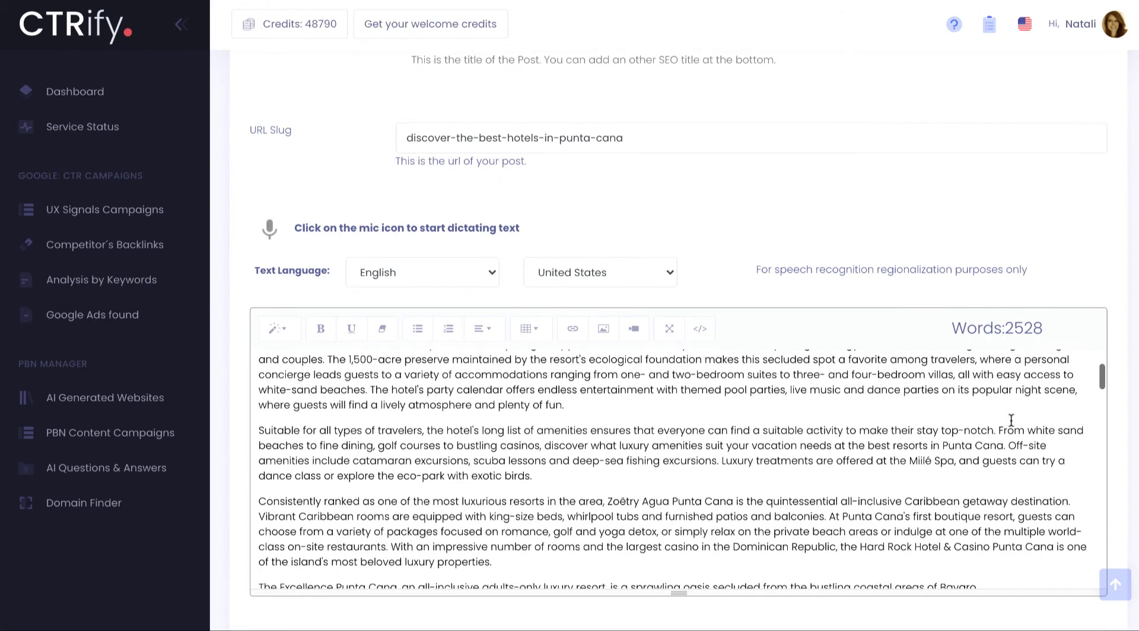
pyautogui.scroll(-3)
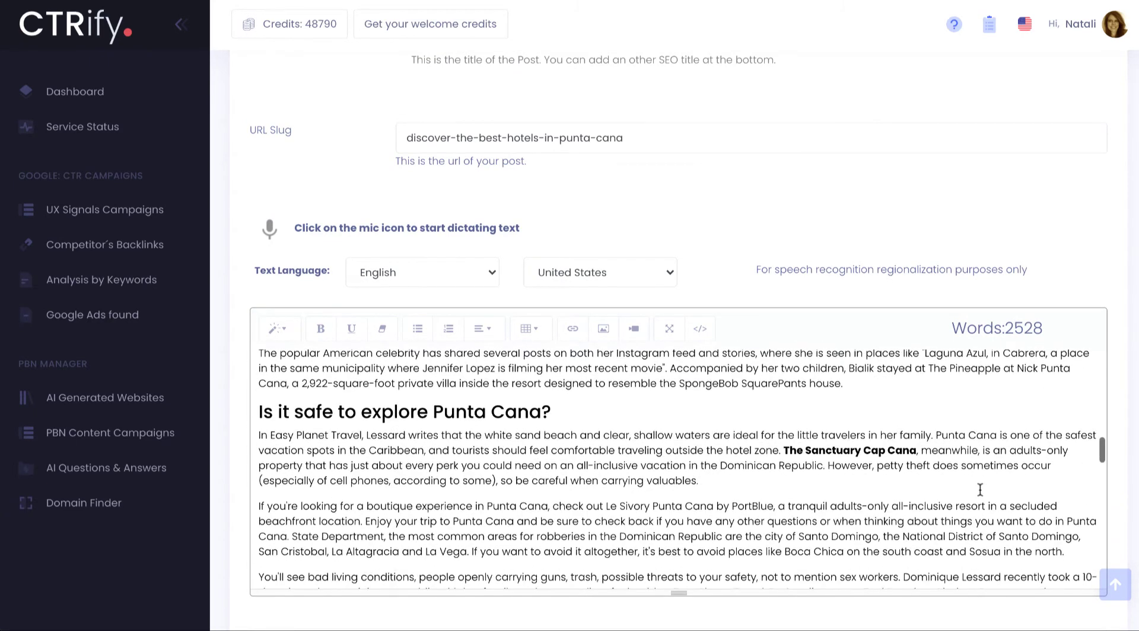
pyautogui.scroll(-3)
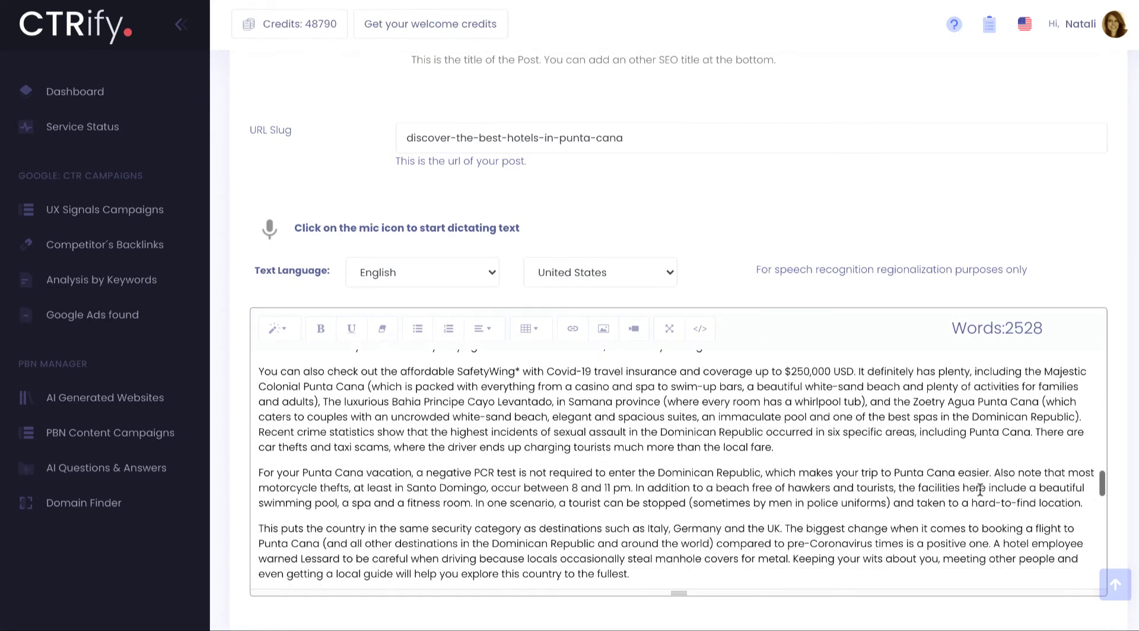
pyautogui.scroll(-3)
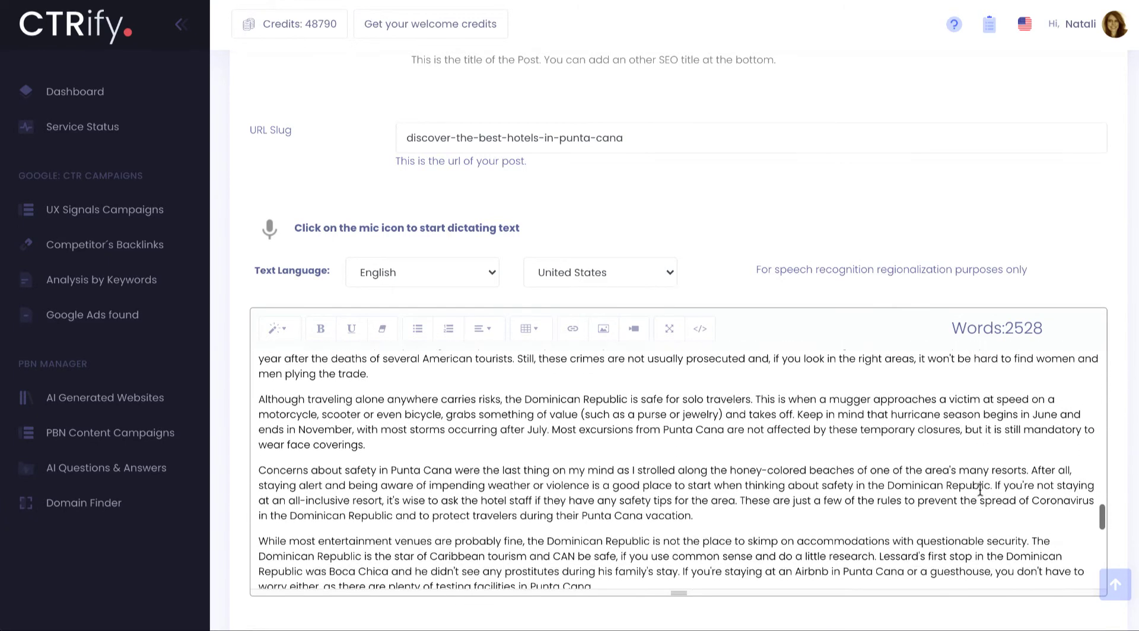
pyautogui.scroll(-3)
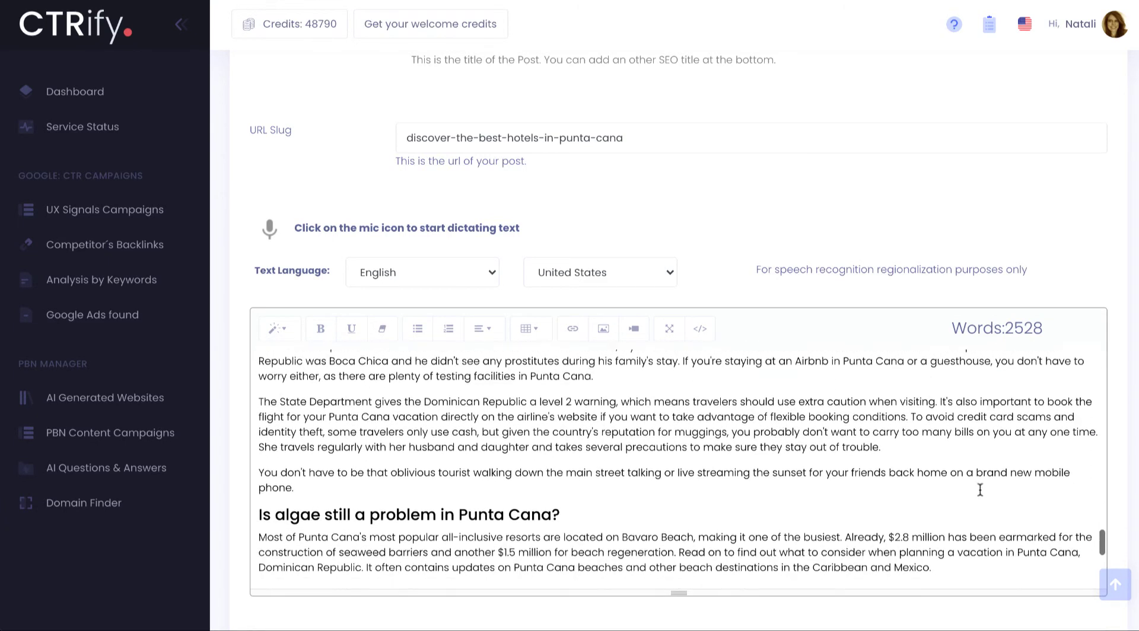
pyautogui.scroll(-3)
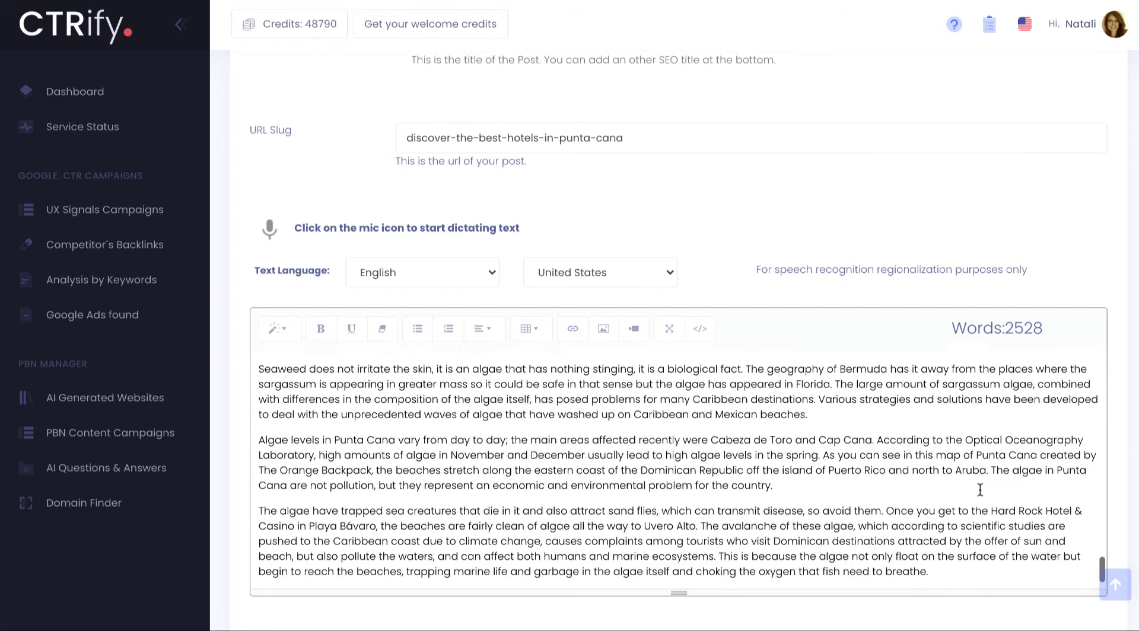
pyautogui.scroll(-3)
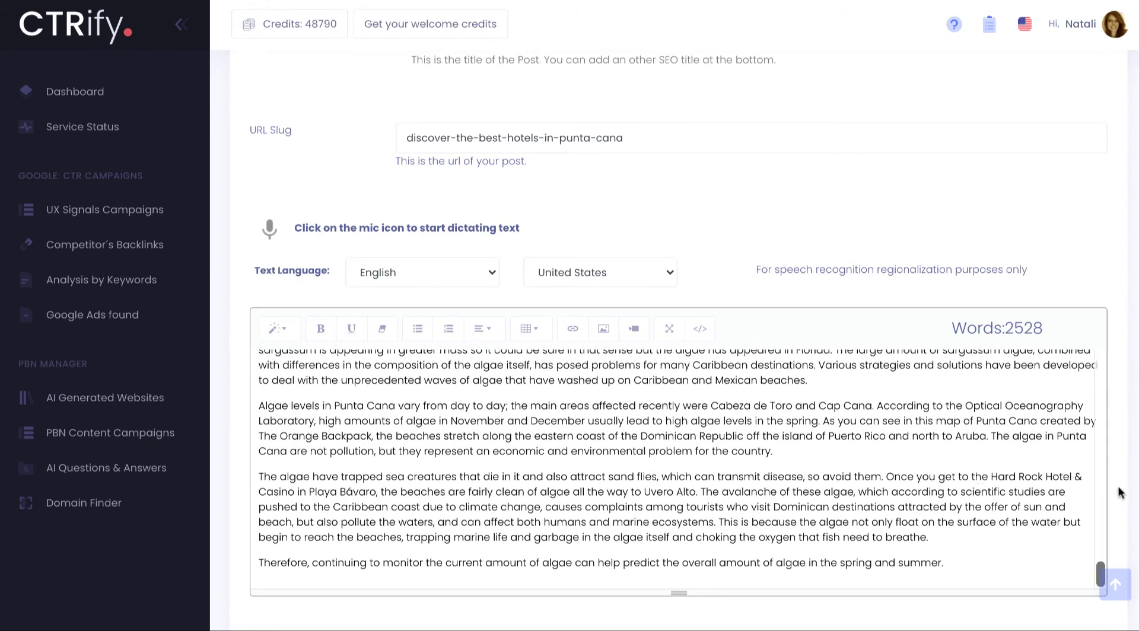
pyautogui.scroll(-3)
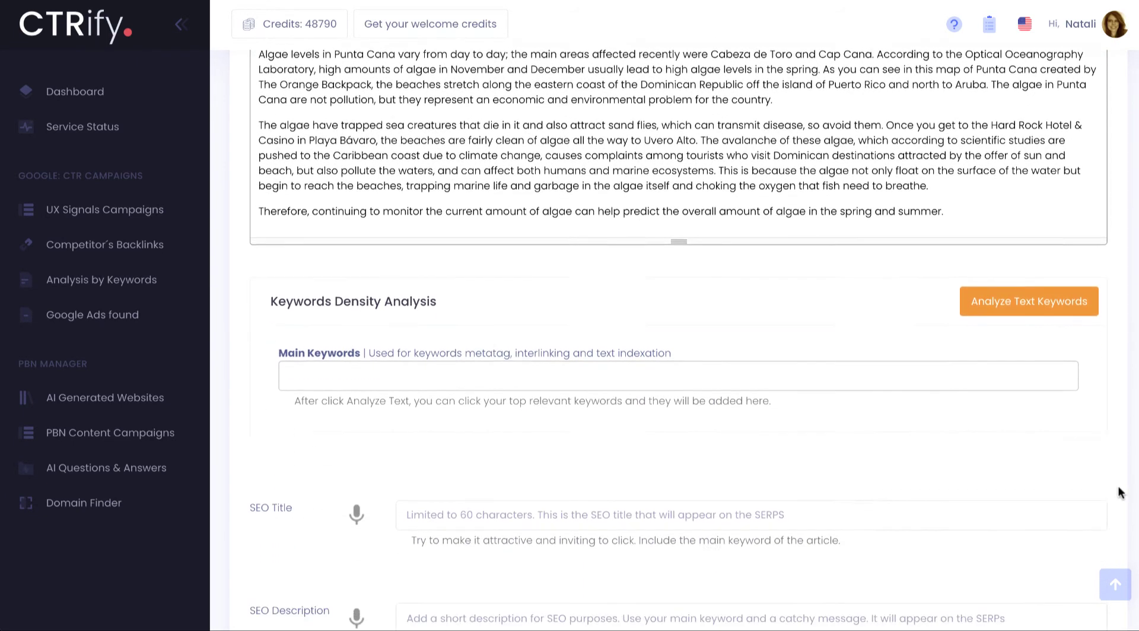
pyautogui.scroll(-3)
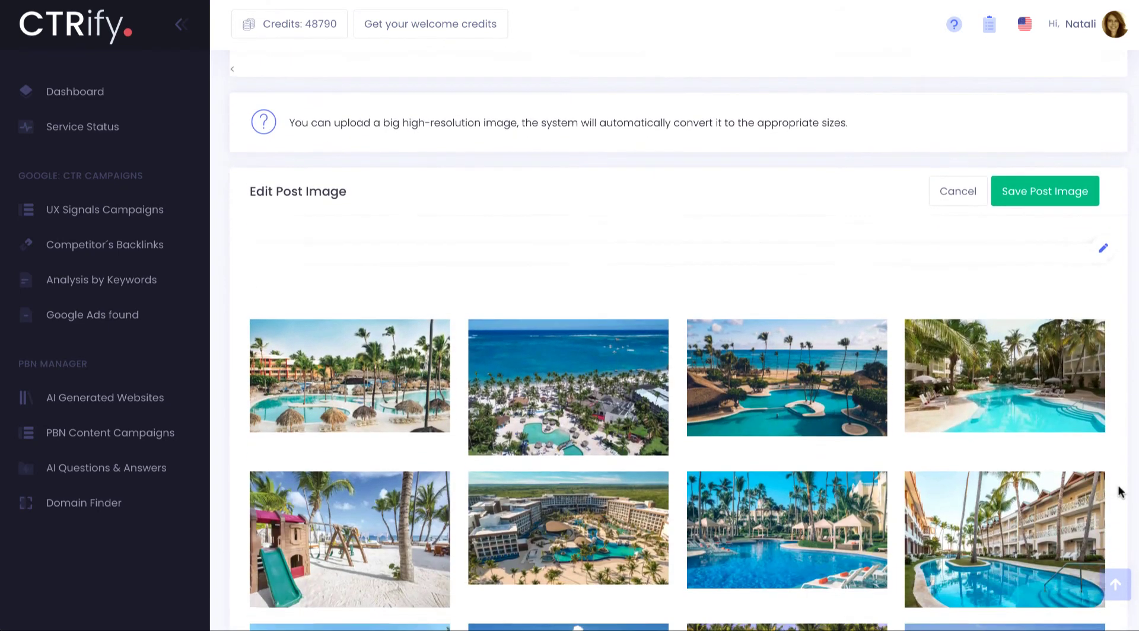
pyautogui.scroll(-3)
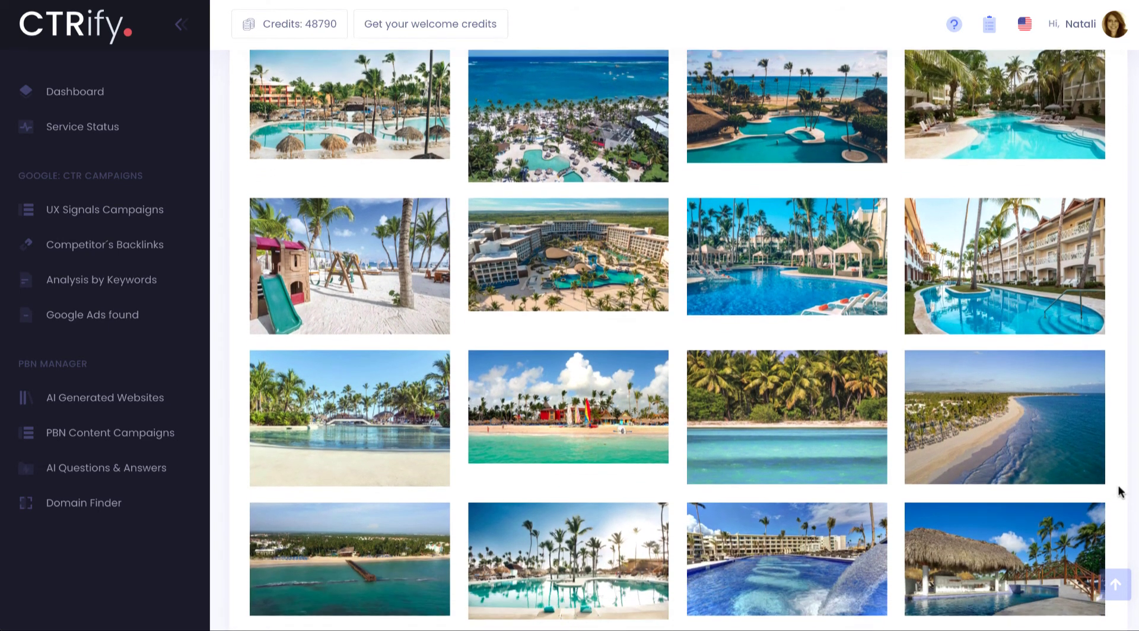